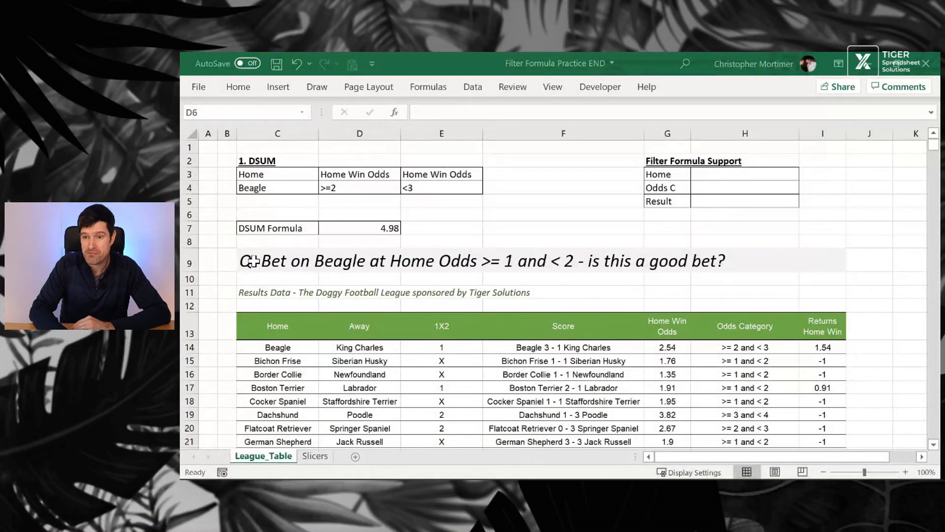
- Review the Beagle betting question, the DSUM giving 4.98 and the Slicers sheet pivot
{"action": "left_click", "coordinate": [278, 260]}
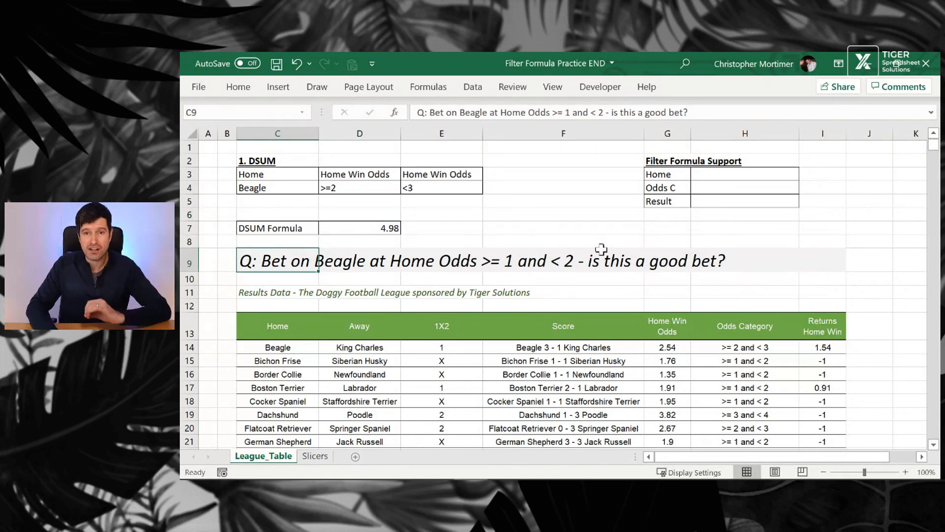
{"action": "left_click", "coordinate": [360, 227]}
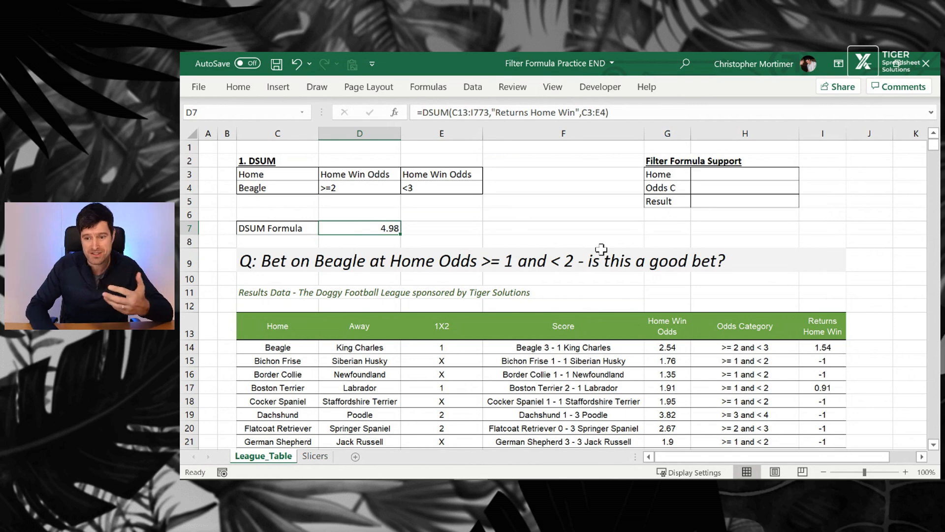
{"action": "left_click", "coordinate": [314, 455]}
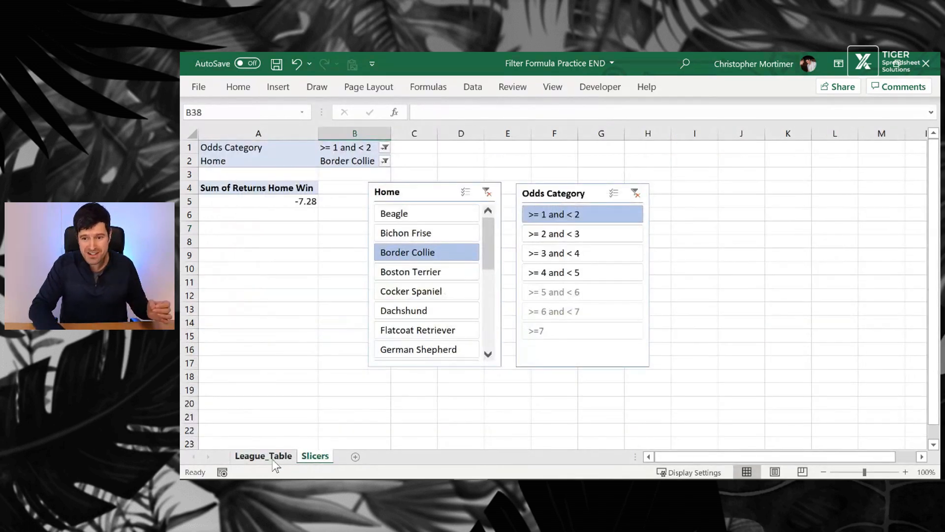
{"action": "left_click", "coordinate": [263, 455]}
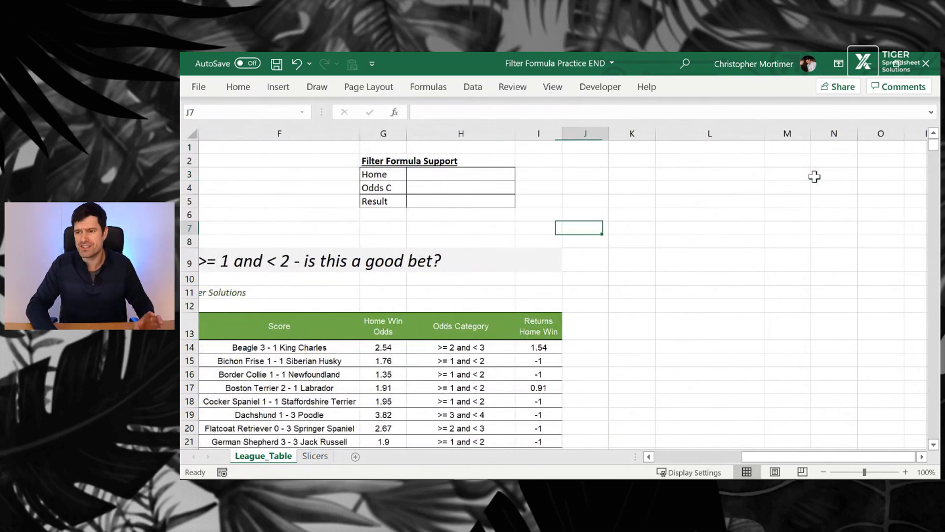
- Start a FILTER formula in empty cell L14 beside the results table
{"action": "left_click", "coordinate": [632, 227]}
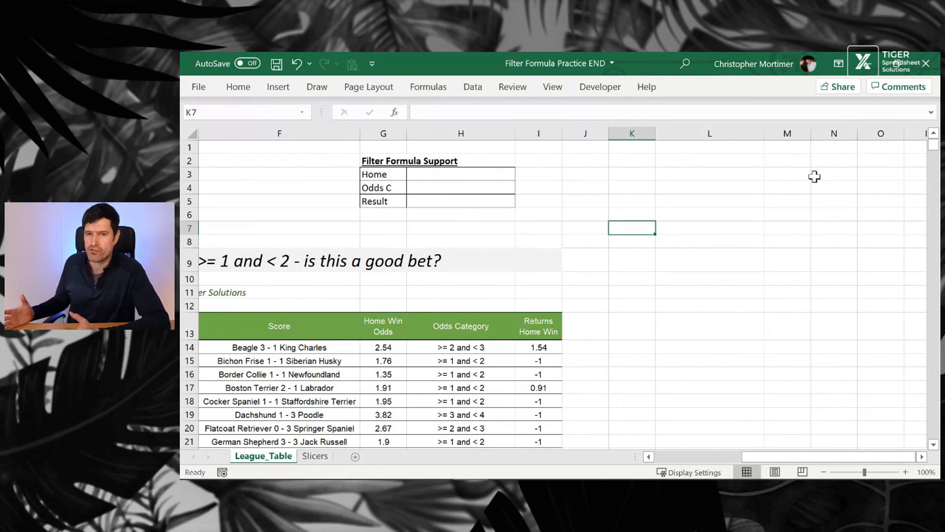
{"action": "scroll", "scroll_direction": "down", "scroll_amount": 3}
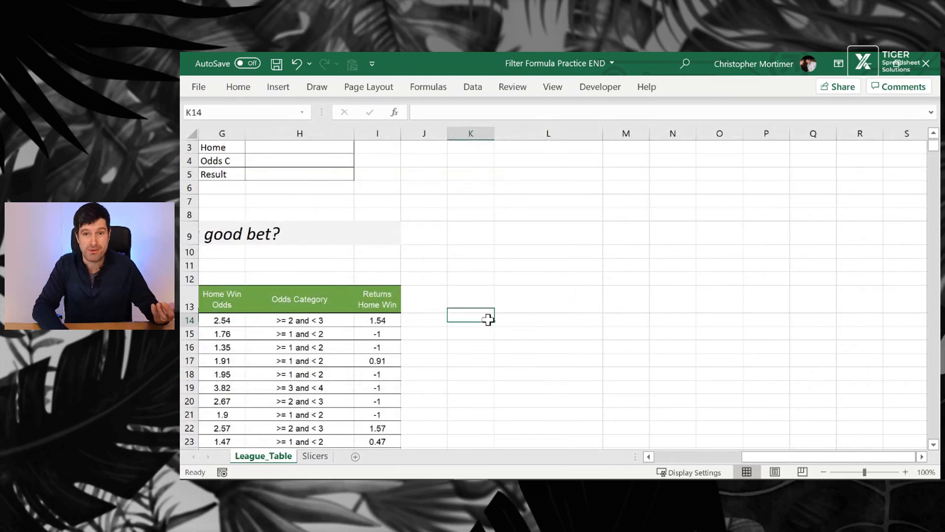
{"action": "left_click", "coordinate": [548, 319]}
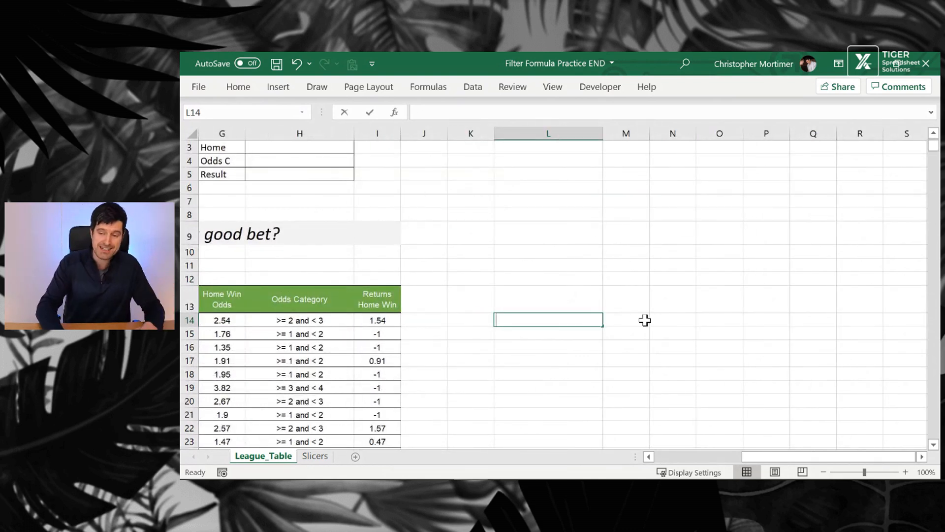
{"action": "type", "text": "=filter("}
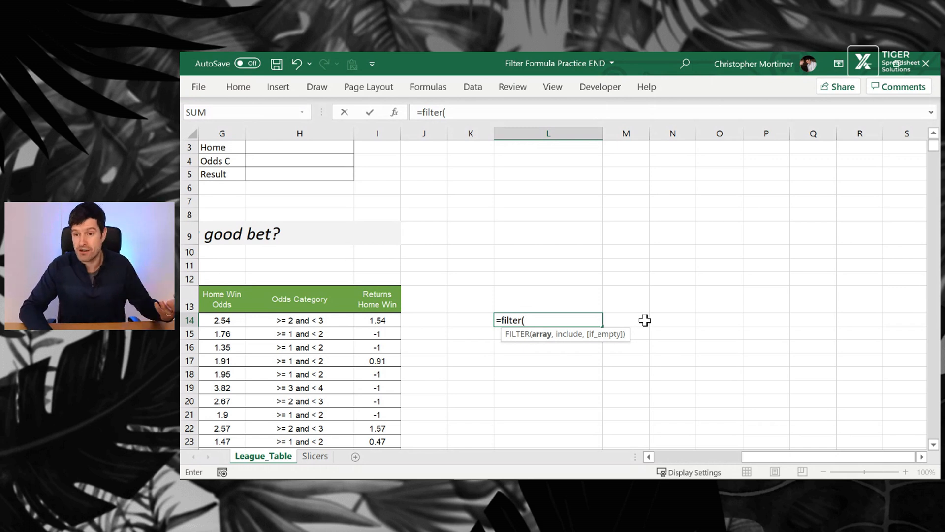
- Use the results table C14:I773 as the FILTER array argument
{"action": "left_click", "coordinate": [377, 320]}
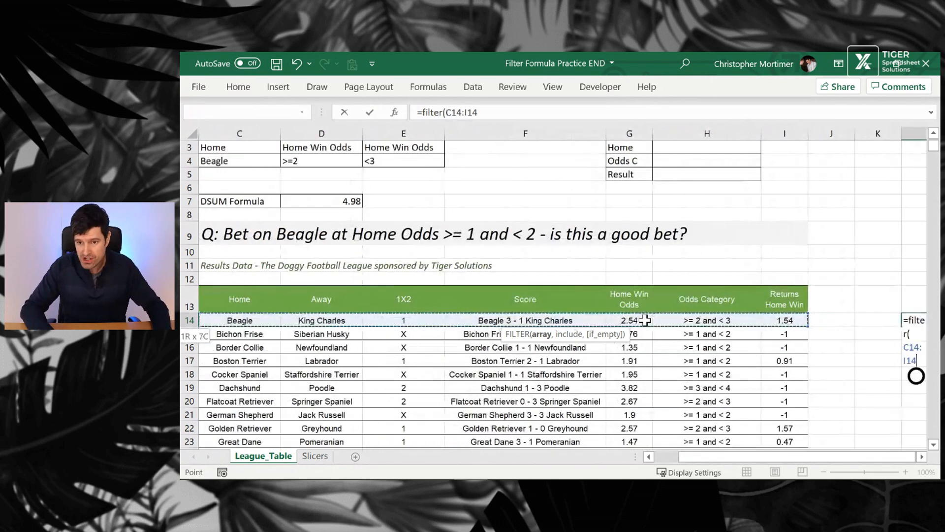
{"action": "scroll", "scroll_direction": "down", "scroll_amount": 3}
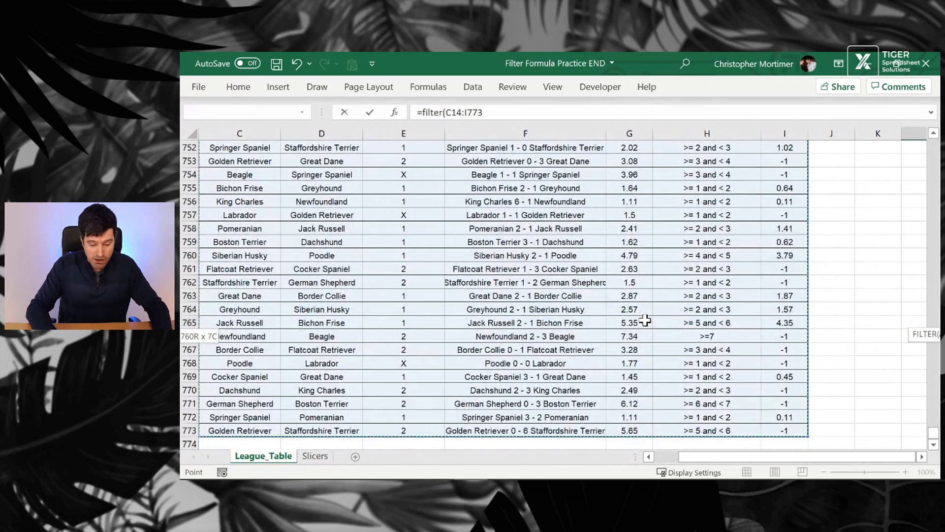
{"action": "type", "text": ","}
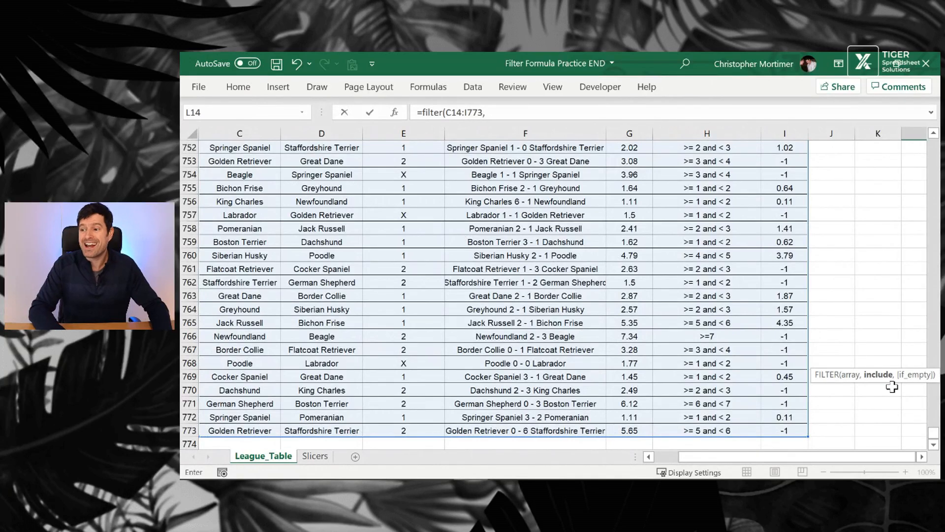
{"action": "left_click", "coordinate": [877, 267]}
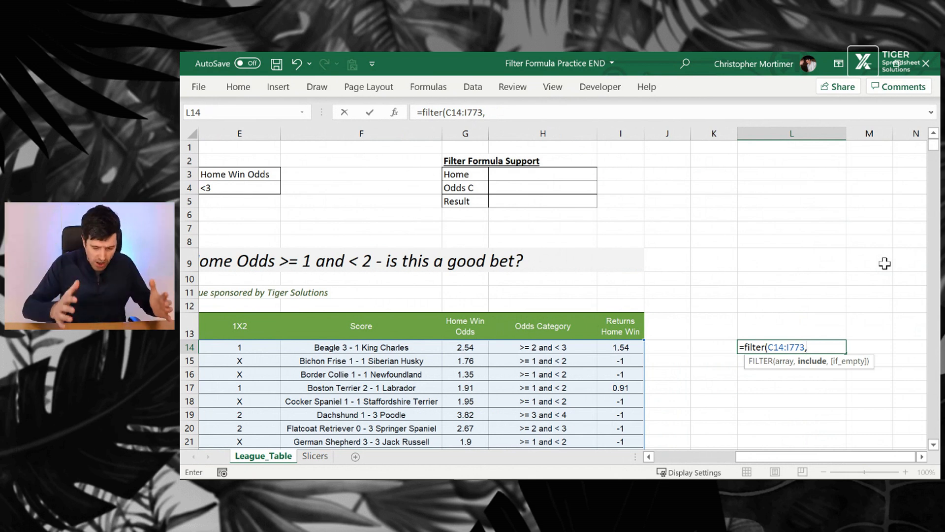
- Add the include condition Home column C14:C773 equals support-box cell H3
{"action": "left_click", "coordinate": [666, 346]}
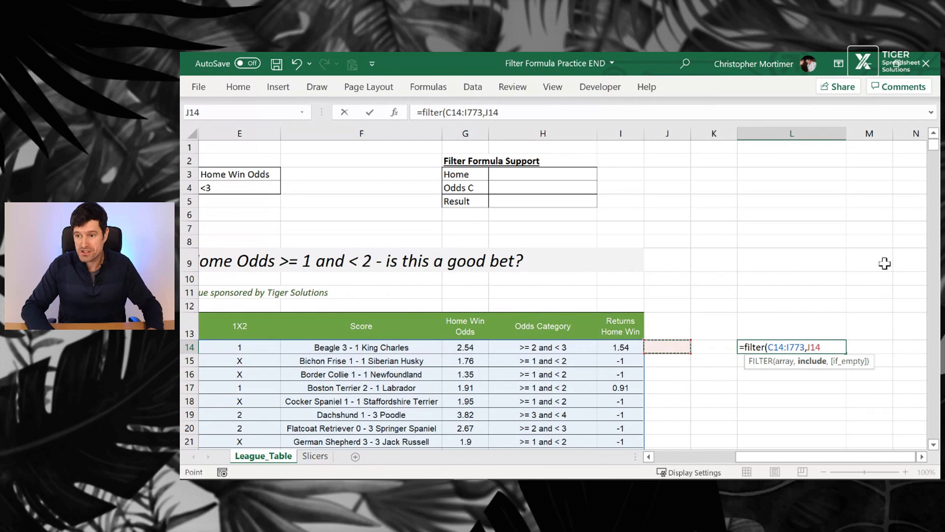
{"action": "scroll", "scroll_direction": "left", "scroll_amount": 3}
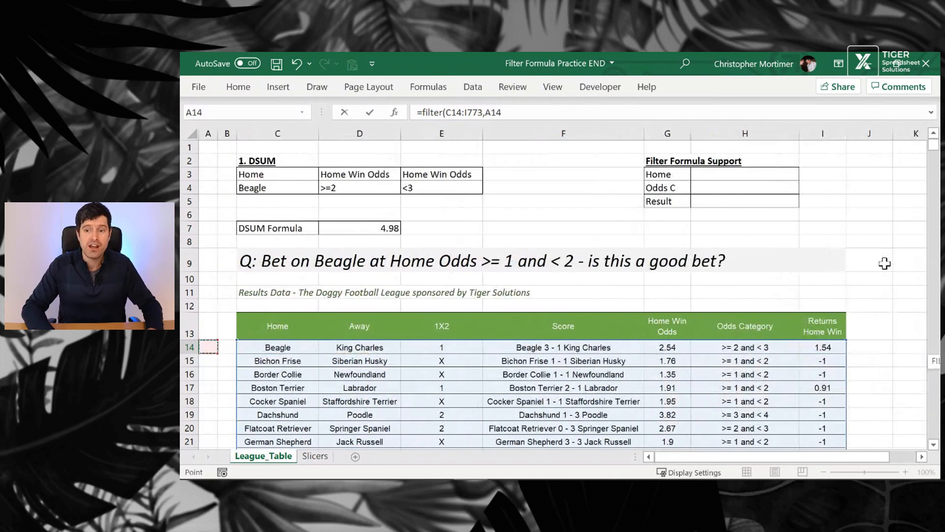
{"action": "left_click", "coordinate": [278, 347]}
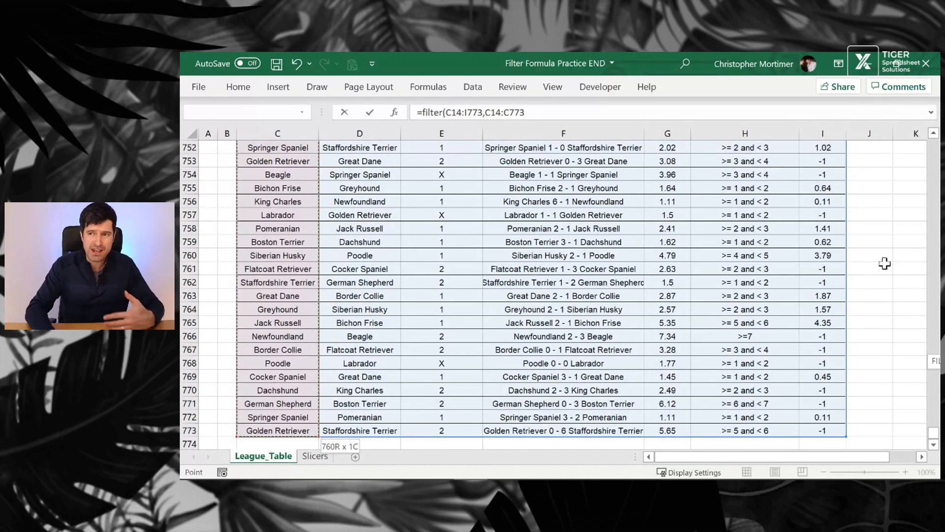
{"action": "type", "text": "="}
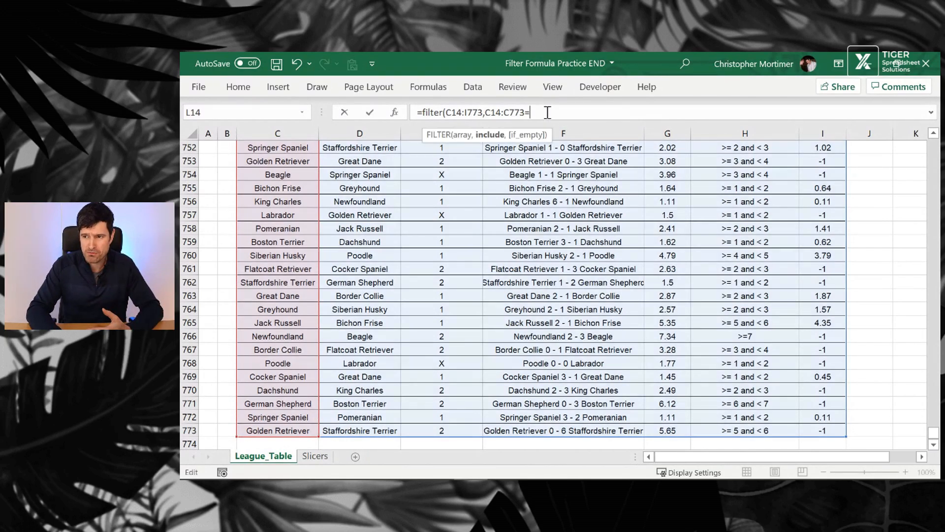
{"action": "left_click", "coordinate": [869, 255]}
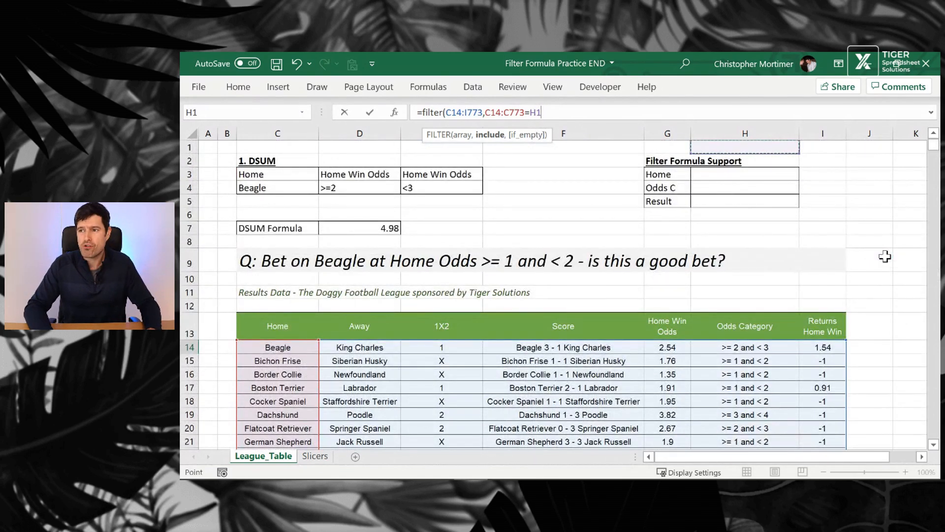
{"action": "left_click", "coordinate": [744, 174]}
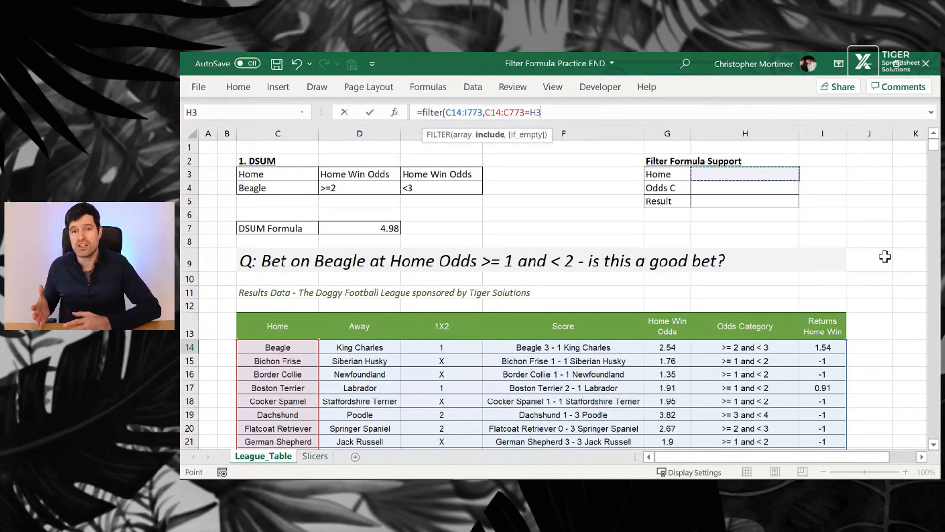
{"action": "mouse_move", "coordinate": [804, 266]}
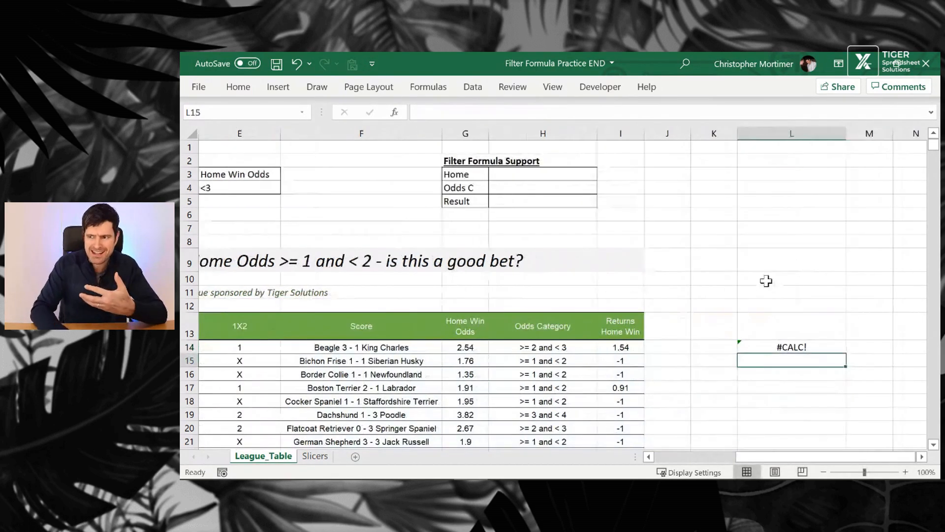
- Give the FILTER formula in L14 a "No Rows" if_empty fallback and confirm it
{"action": "left_click", "coordinate": [791, 347]}
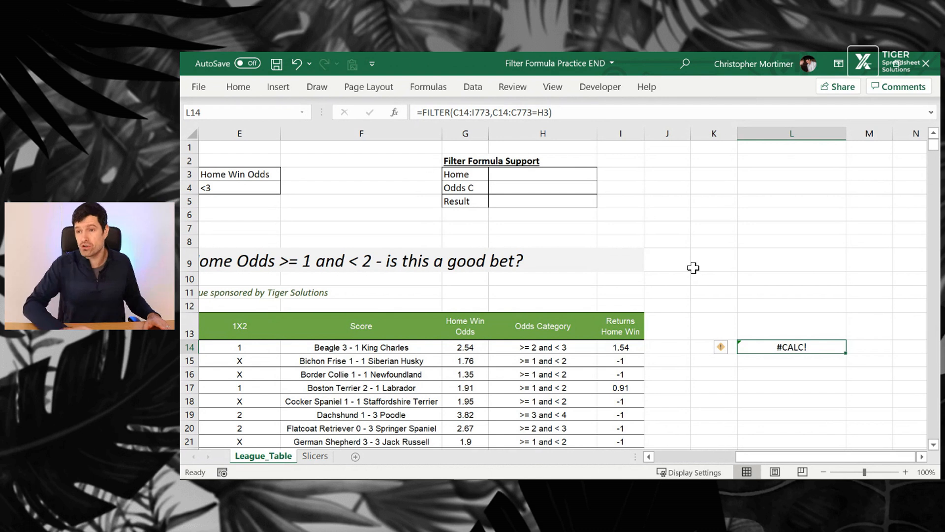
{"action": "double_click", "coordinate": [791, 346]}
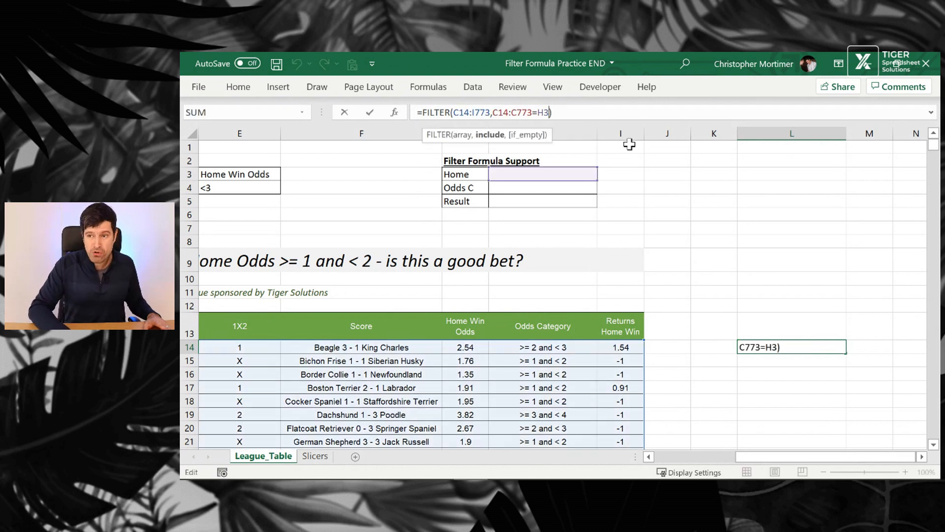
{"action": "type", "text": ","}
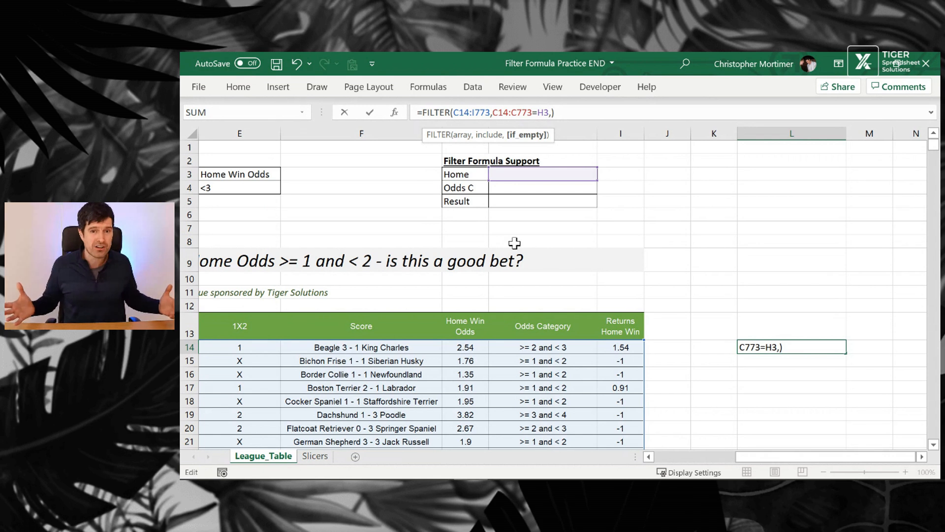
{"action": "type", "text": "\"No Rows"}
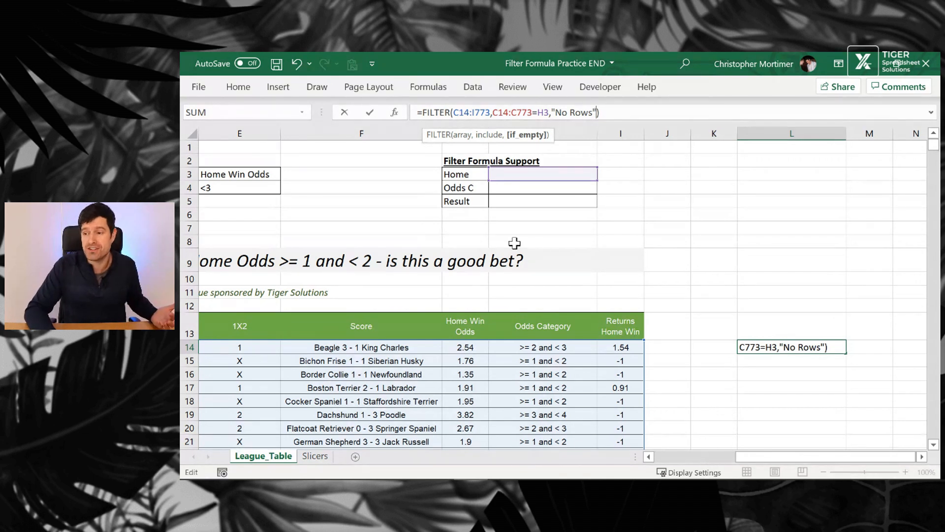
{"action": "key", "text": "Enter"}
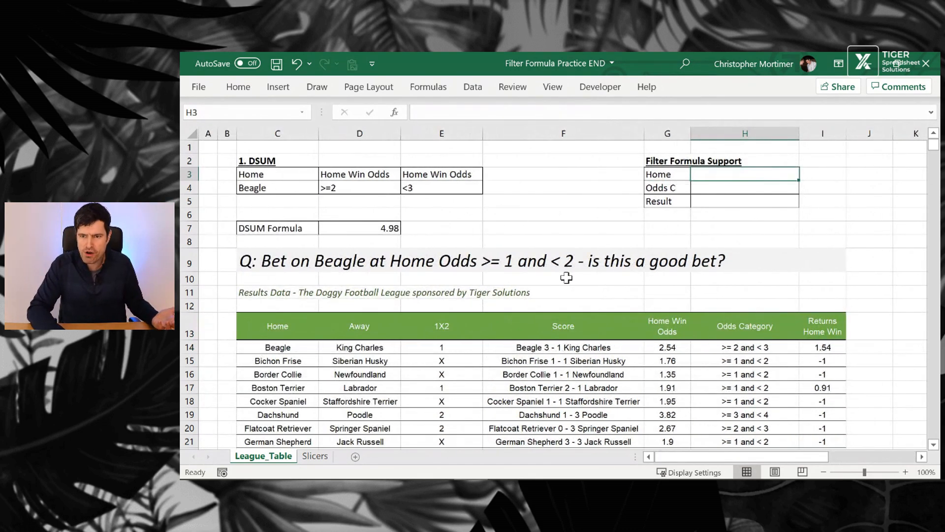
- Enter Beagle as the Home criterion in H3 and inspect the spilled home-match rows
{"action": "type", "text": "Beagle"}
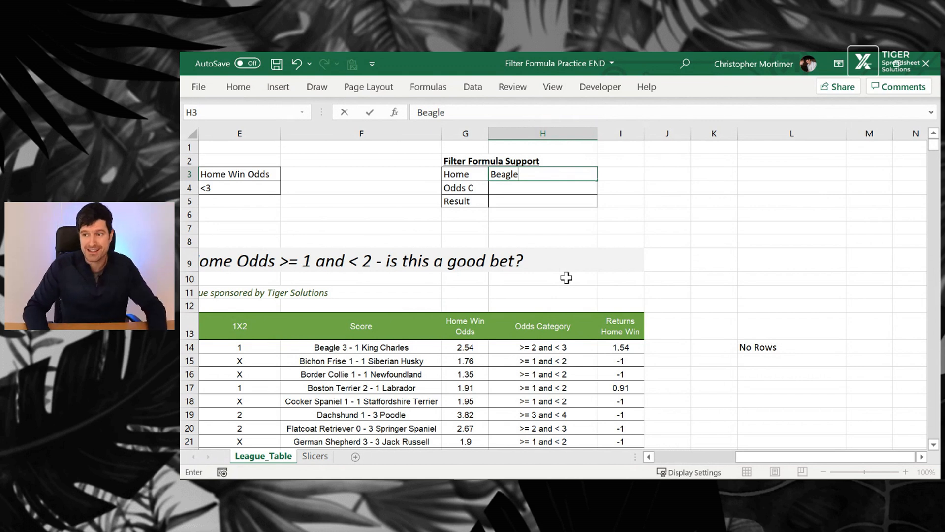
{"action": "key", "text": "enter"}
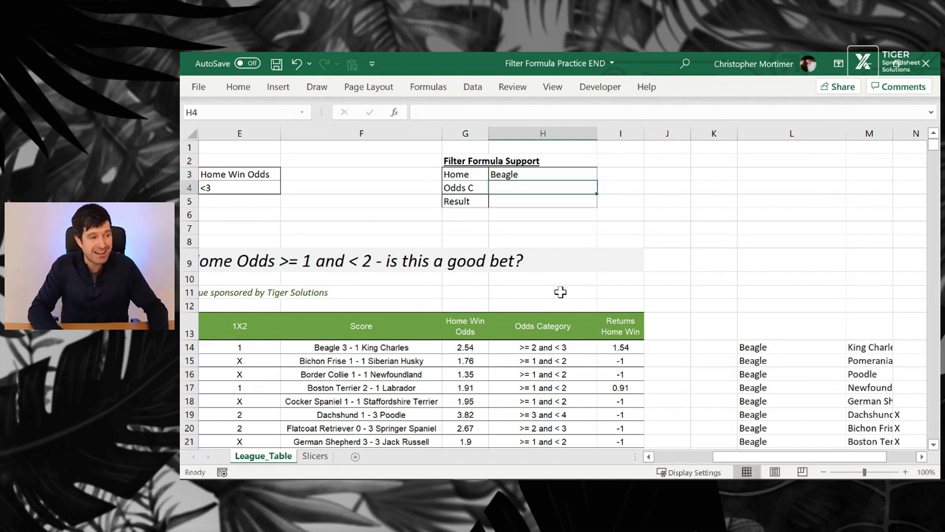
{"action": "scroll", "scroll_direction": "right", "scroll_amount": 3}
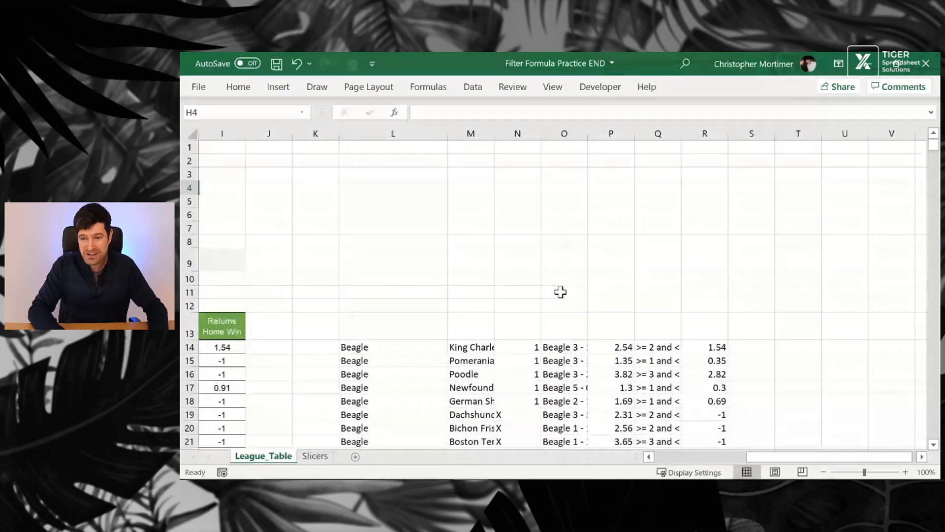
{"action": "scroll", "scroll_direction": "down", "scroll_amount": 3}
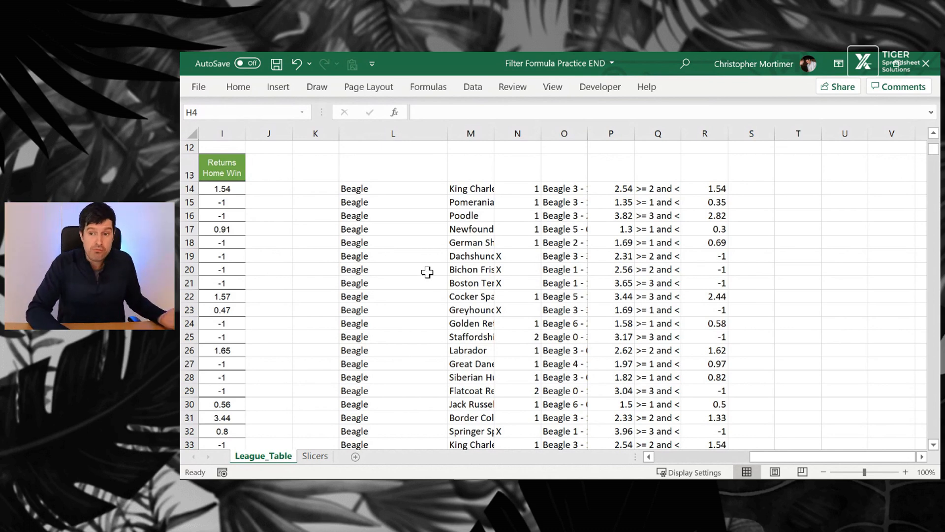
{"action": "scroll", "scroll_direction": "down", "scroll_amount": 3}
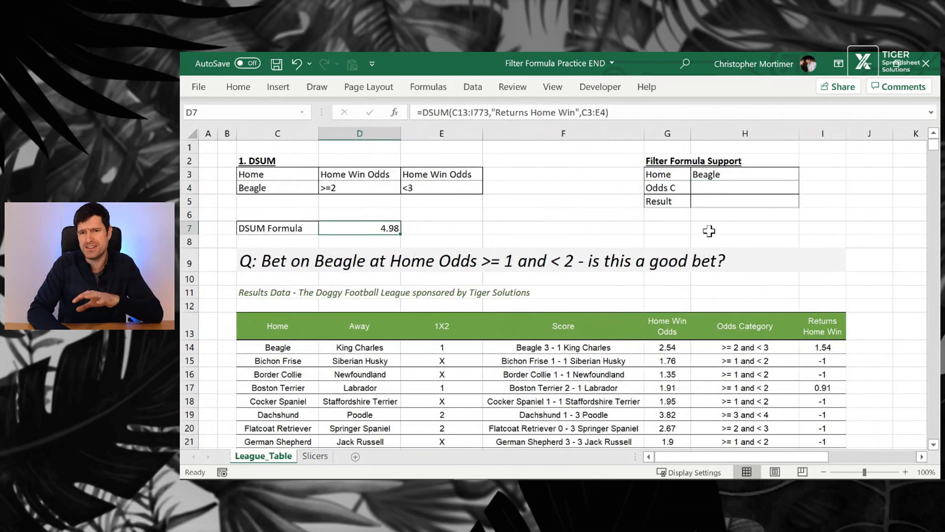
{"action": "scroll", "scroll_direction": "right", "scroll_amount": 3}
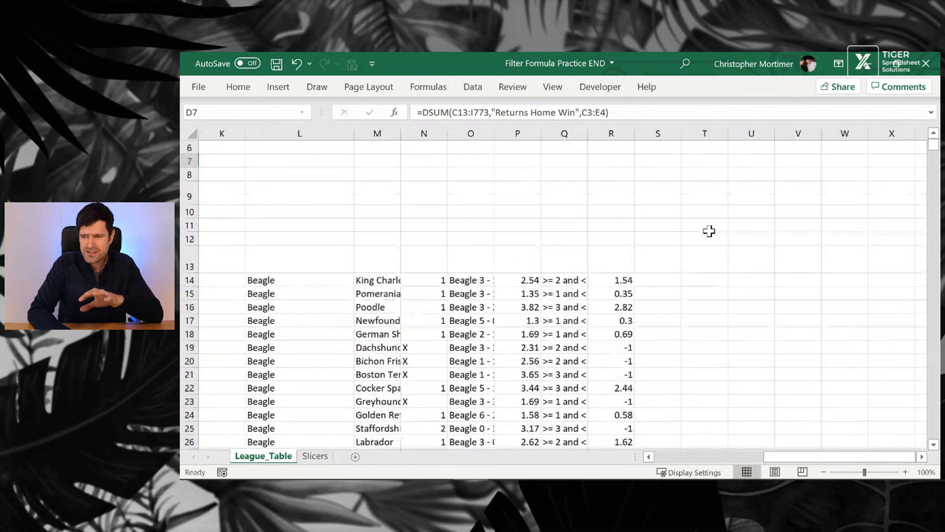
- Total the spilled returns column R14:R773 with a SUM in H6, giving 13.92
{"action": "scroll", "scroll_direction": "left", "scroll_amount": 3}
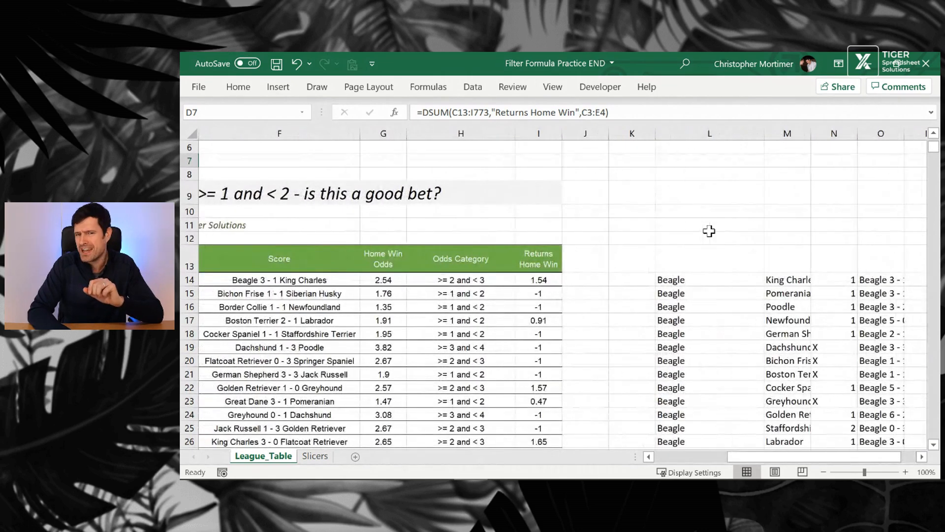
{"action": "scroll", "scroll_direction": "up", "scroll_amount": 3}
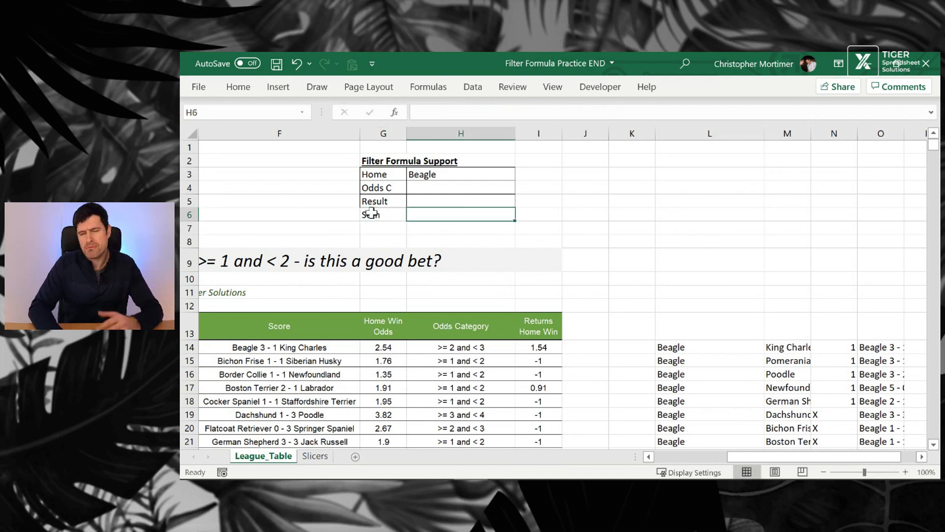
{"action": "type", "text": "="}
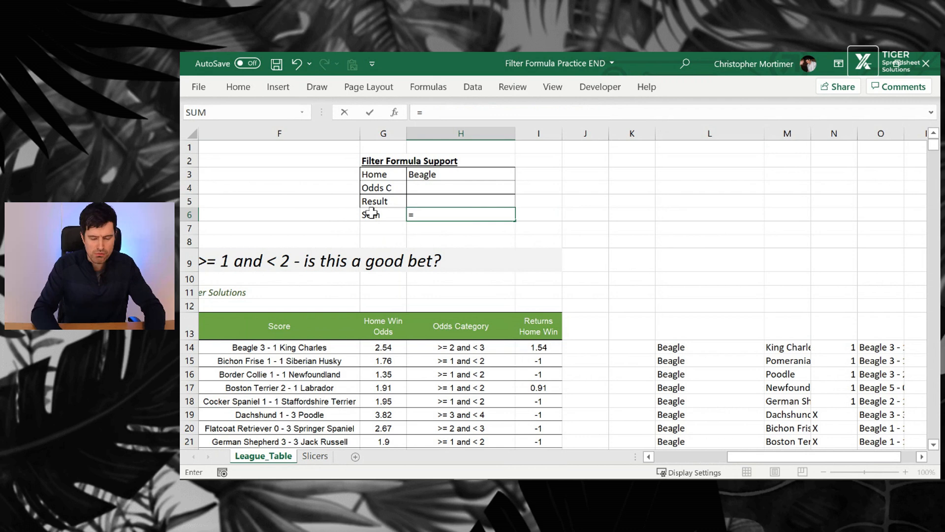
{"action": "type", "text": "sum("}
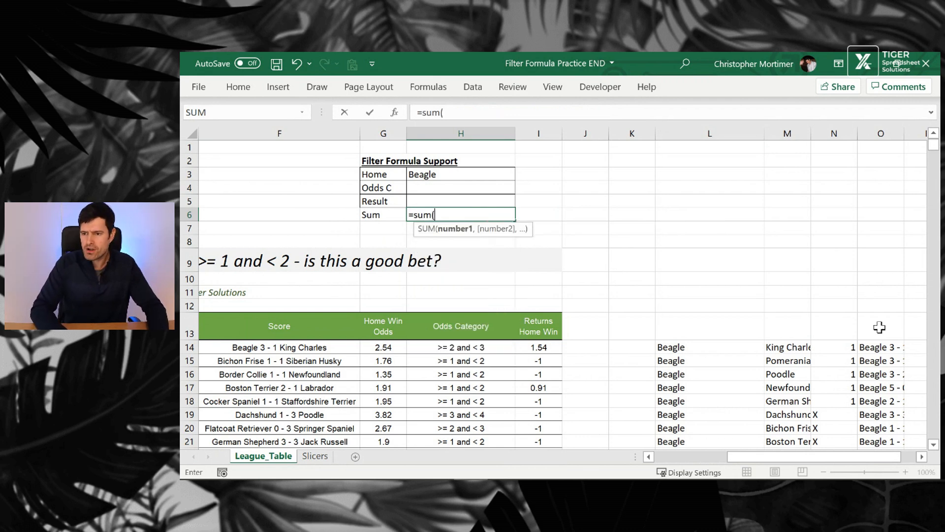
{"action": "left_click", "coordinate": [672, 326]}
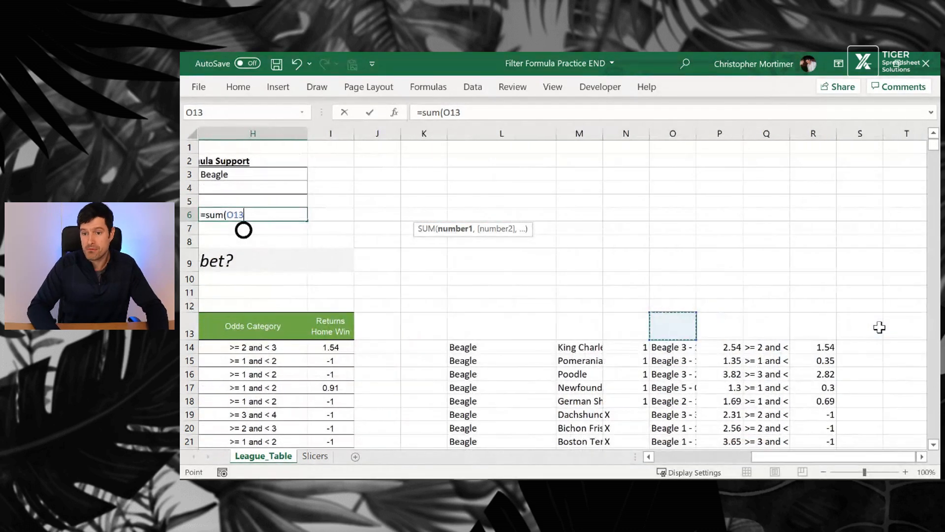
{"action": "left_click", "coordinate": [813, 346]}
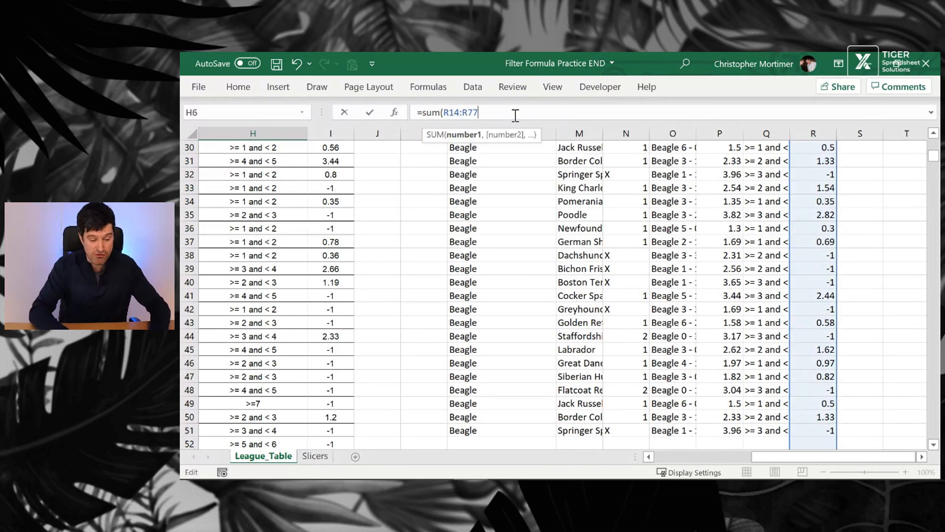
{"action": "type", "text": "3"}
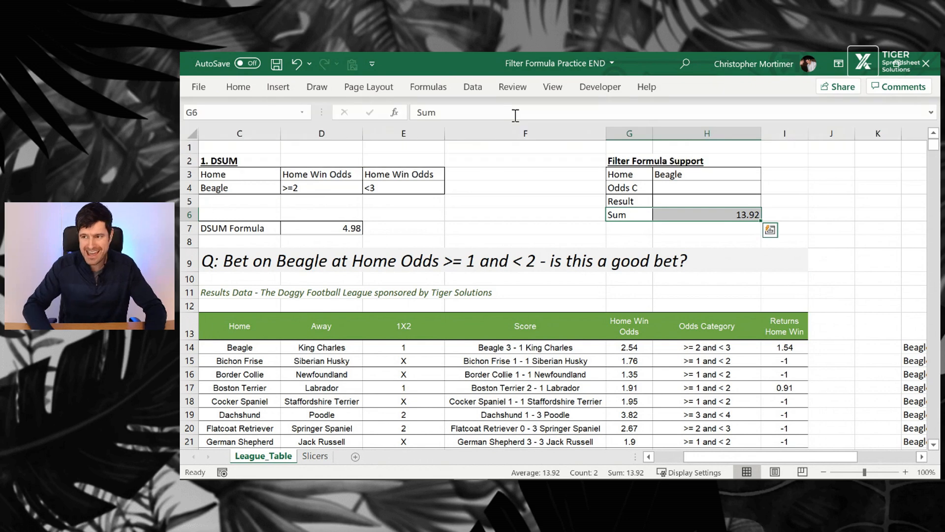
- Clear the DSUM odds criteria so it returns 13.92 and compare with the Slicers pivot
{"action": "left_click", "coordinate": [707, 214]}
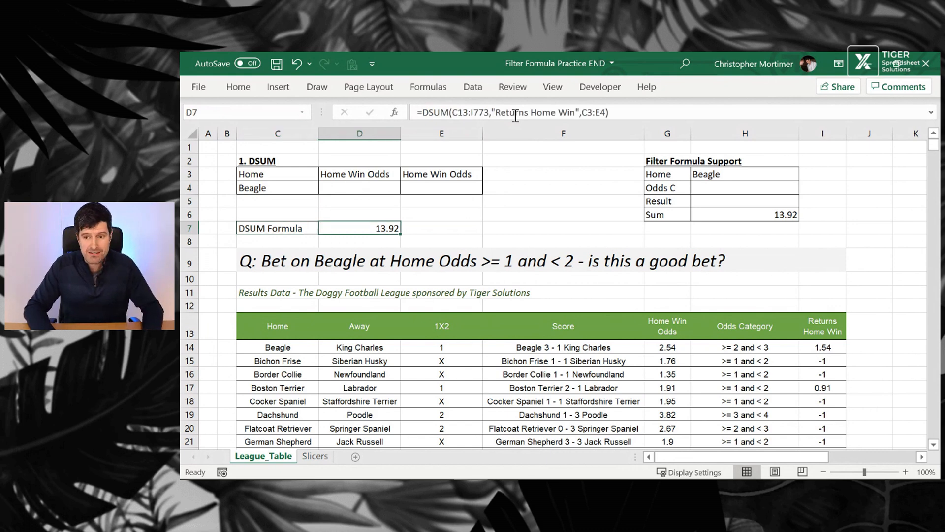
{"action": "left_click", "coordinate": [315, 456]}
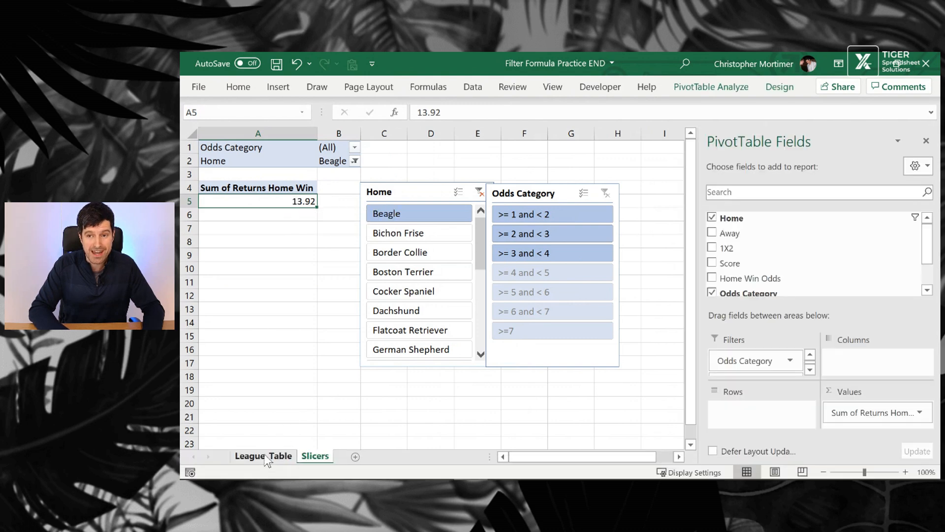
{"action": "left_click", "coordinate": [263, 456]}
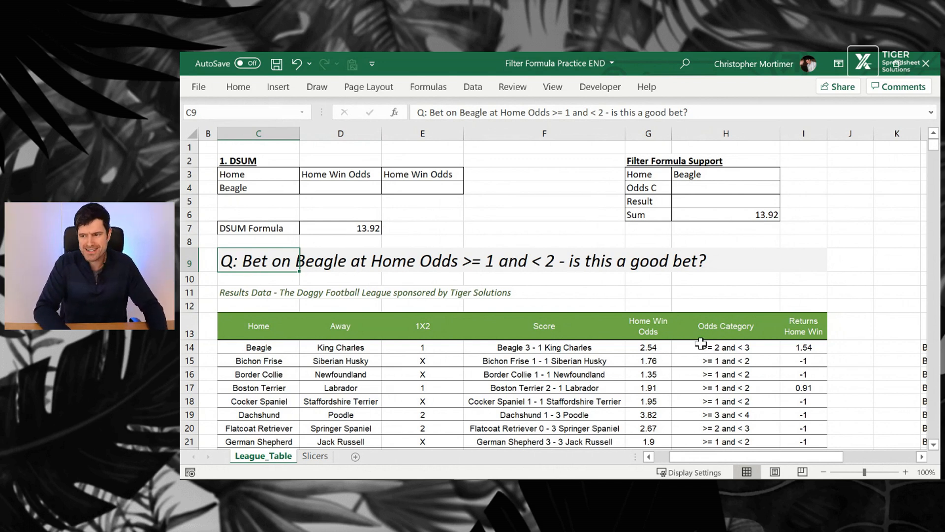
- Multiply in a second condition, Odds Category H14:H773 equals H4, returning #VALUE! for now
{"action": "left_click", "coordinate": [725, 346]}
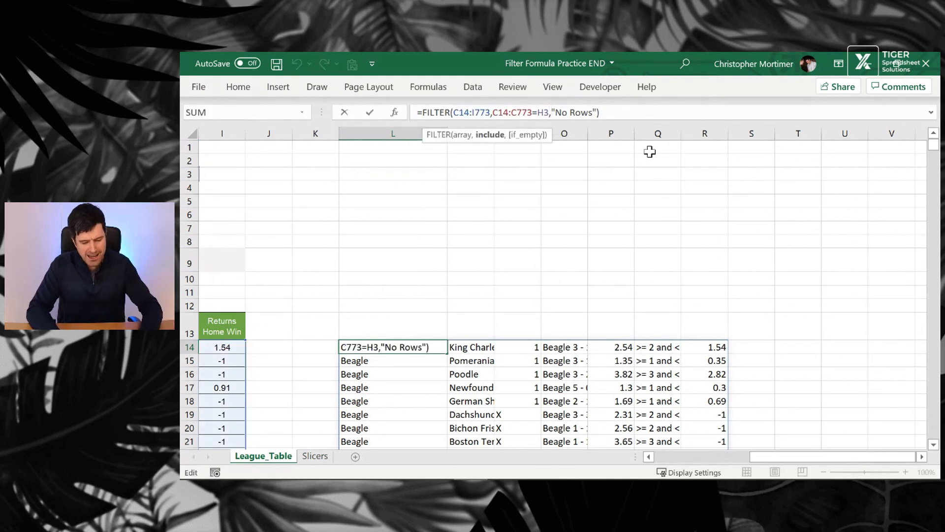
{"action": "type", "text": "*"}
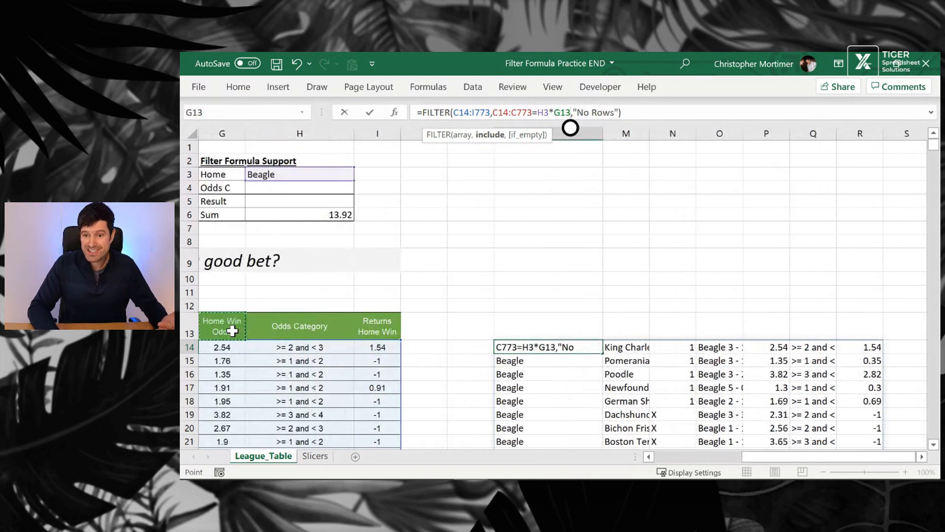
{"action": "left_click", "coordinate": [299, 347]}
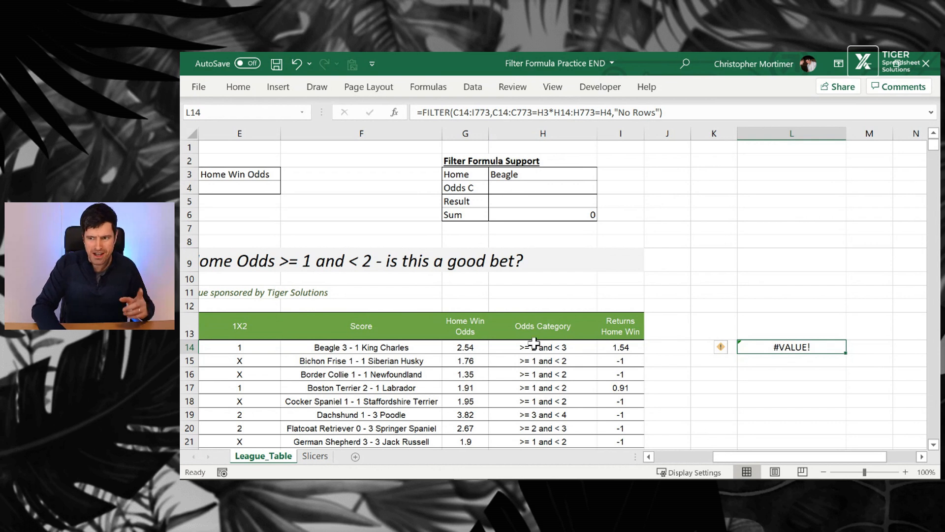
- Paste the category ">= 1 and < 2" from H15 into the Odds C criterion H4 as a value
{"action": "left_click", "coordinate": [541, 360]}
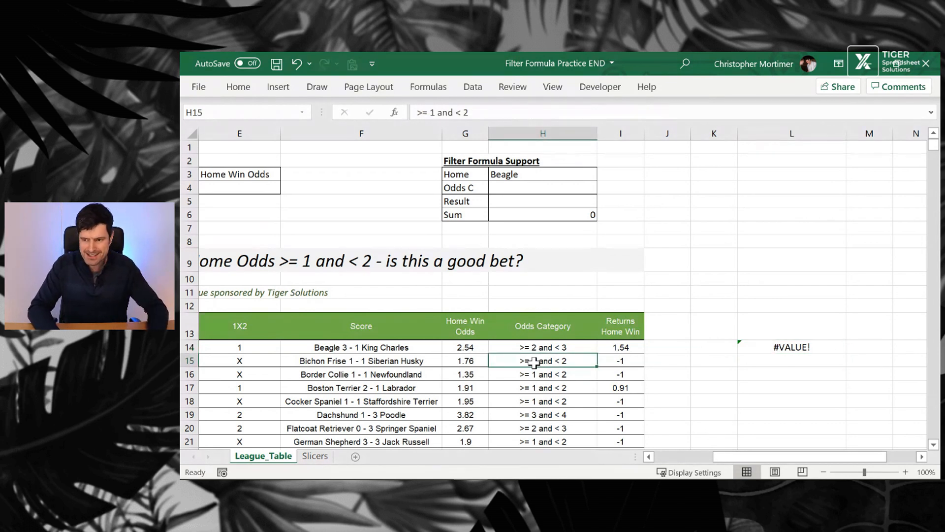
{"action": "left_click", "coordinate": [541, 188]}
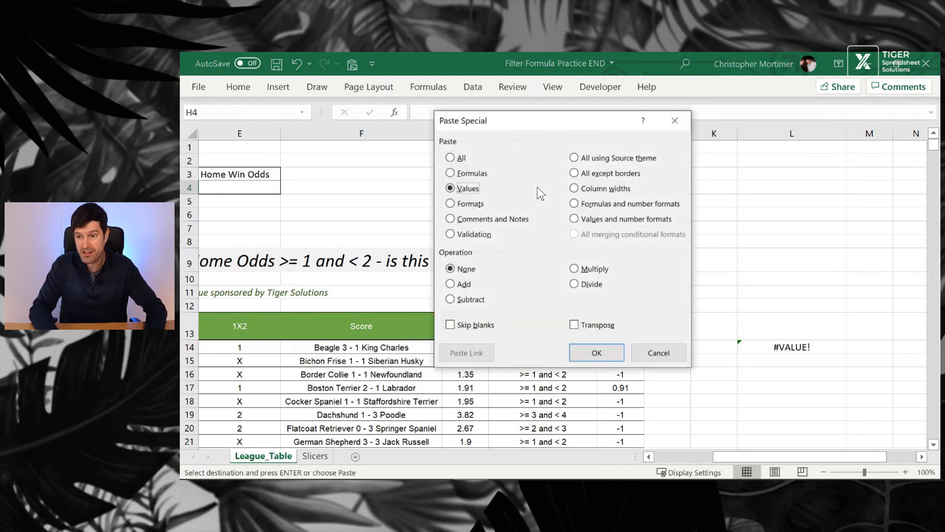
{"action": "left_click", "coordinate": [596, 353]}
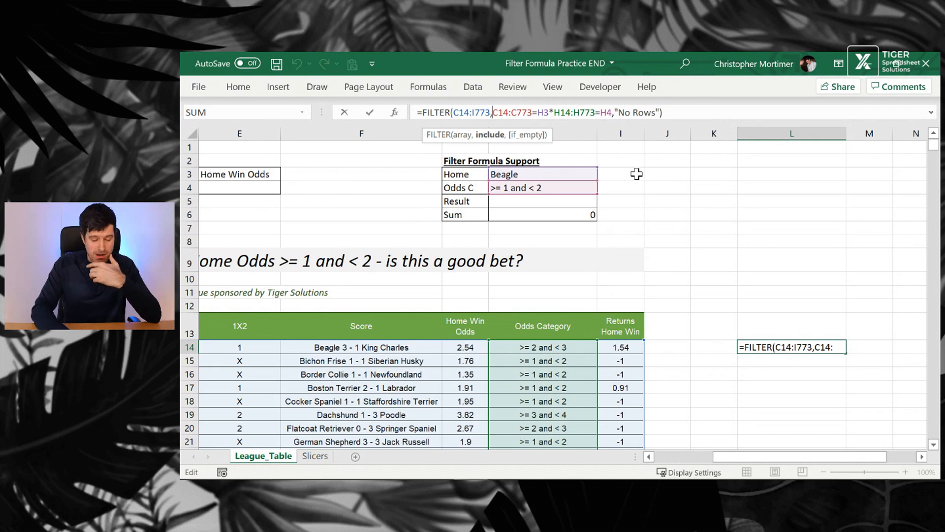
- Wrap both conditions in parentheses so Beagle rows in odds >= 1 and < 2 spill, summing 6.42
{"action": "type", "text": "("}
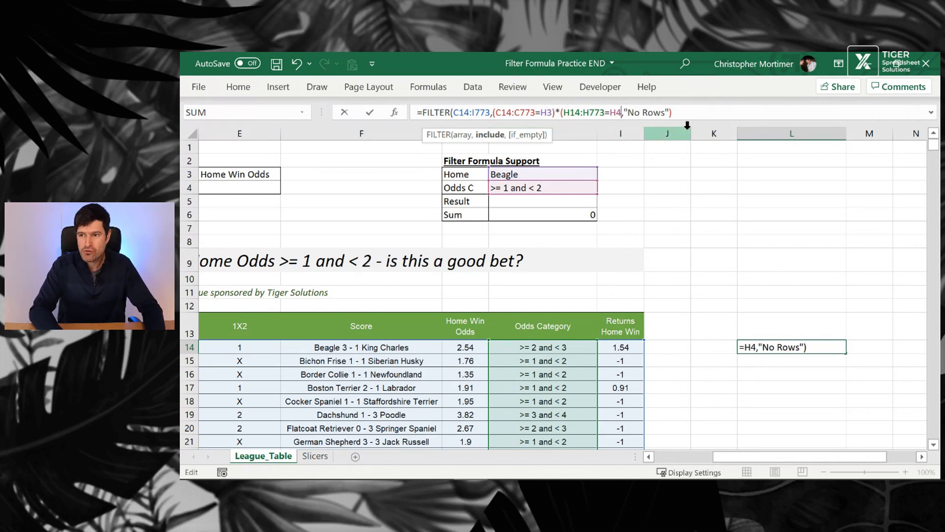
{"action": "type", "text": ")"}
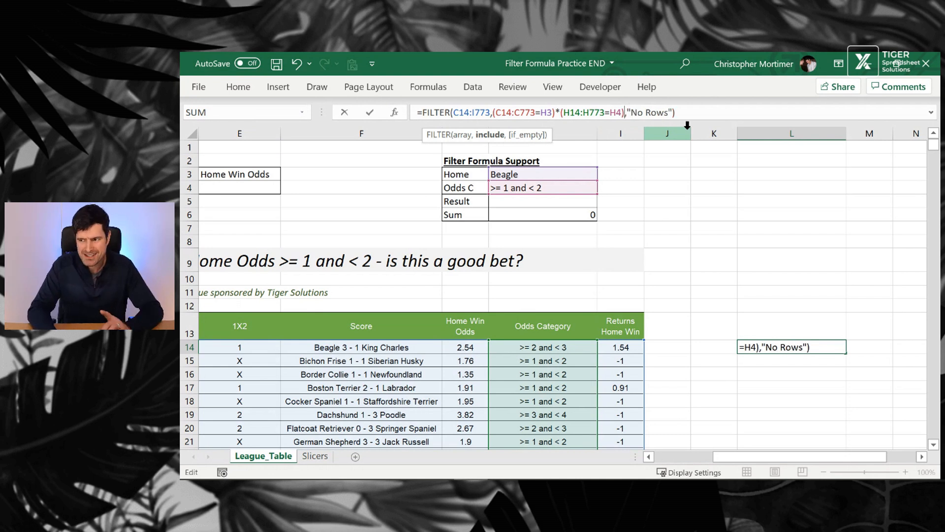
{"action": "key", "text": "Enter"}
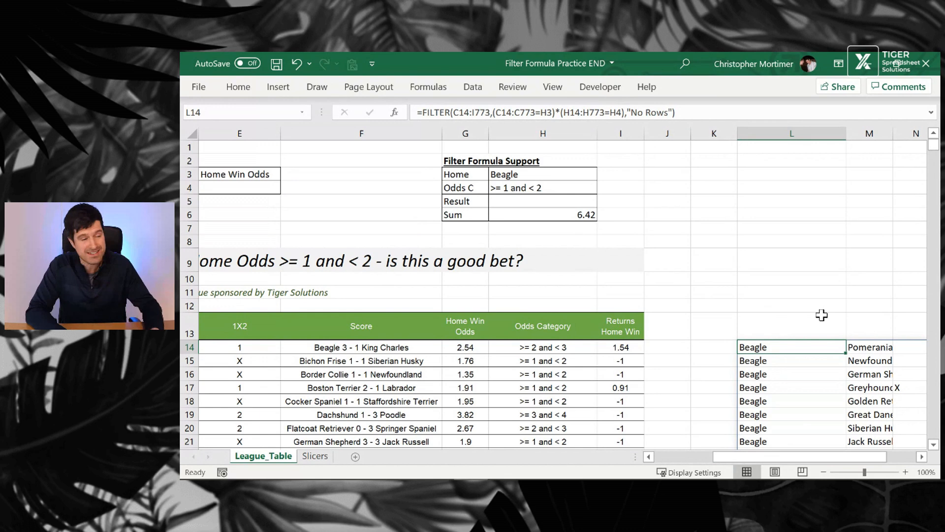
{"action": "scroll", "scroll_direction": "right", "scroll_amount": 3}
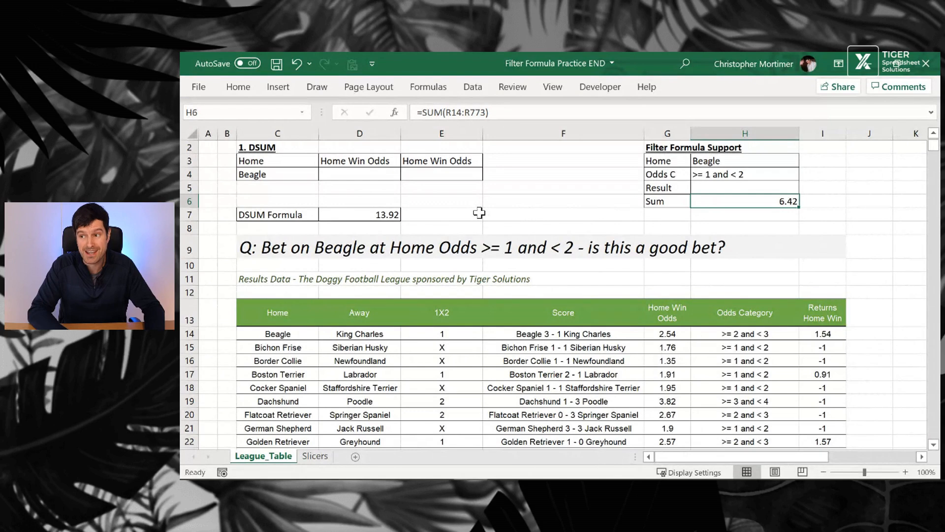
- Set the DSUM odds criteria to >=1 in D4 and <2 in E4 so it returns 6.42
{"action": "left_click", "coordinate": [441, 201]}
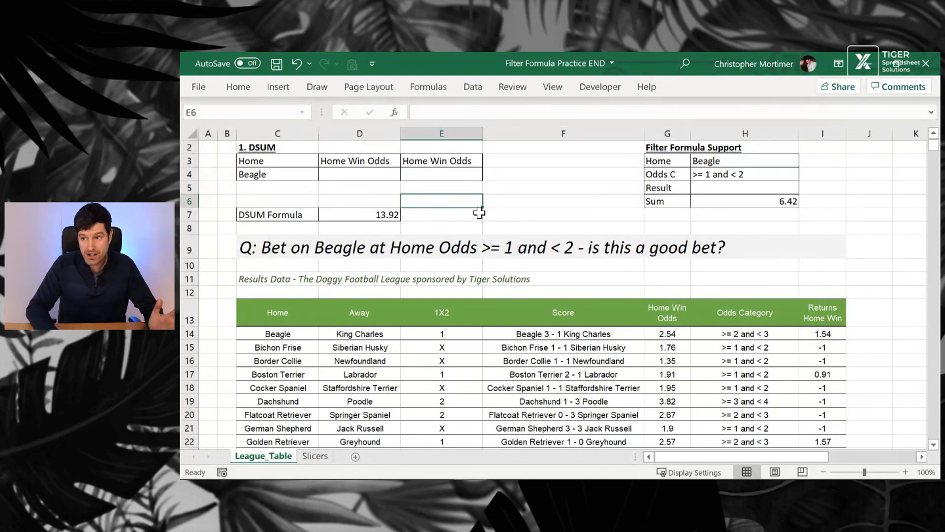
{"action": "left_click", "coordinate": [360, 214]}
{"action": "type", "text": ">"}
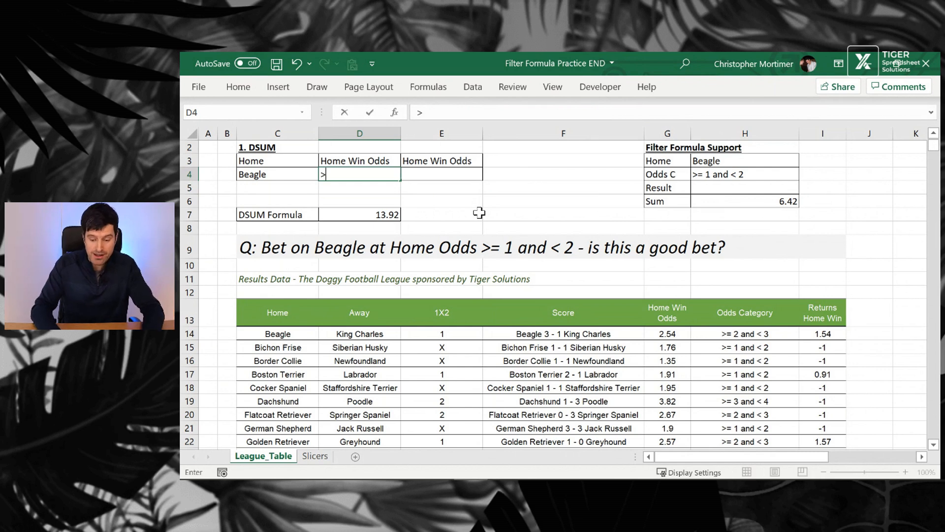
{"action": "type", "text": "=1"}
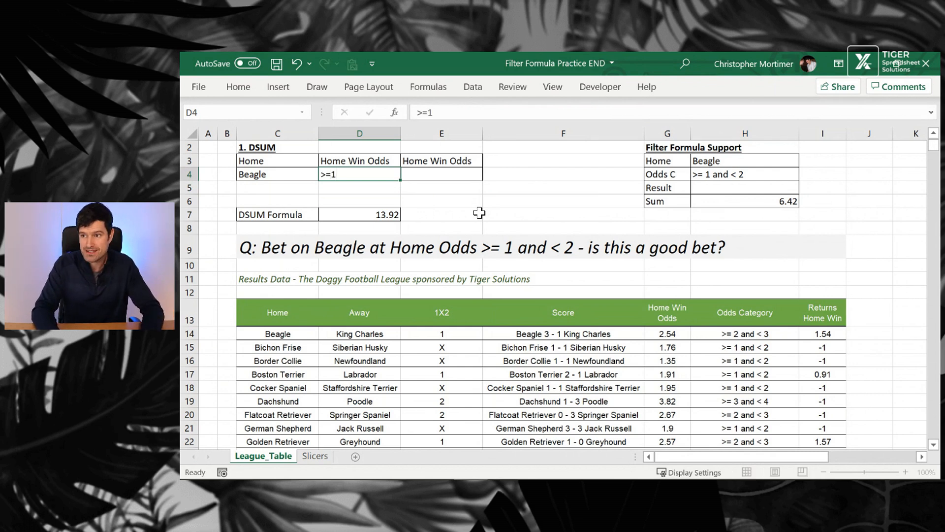
{"action": "type", "text": "<"}
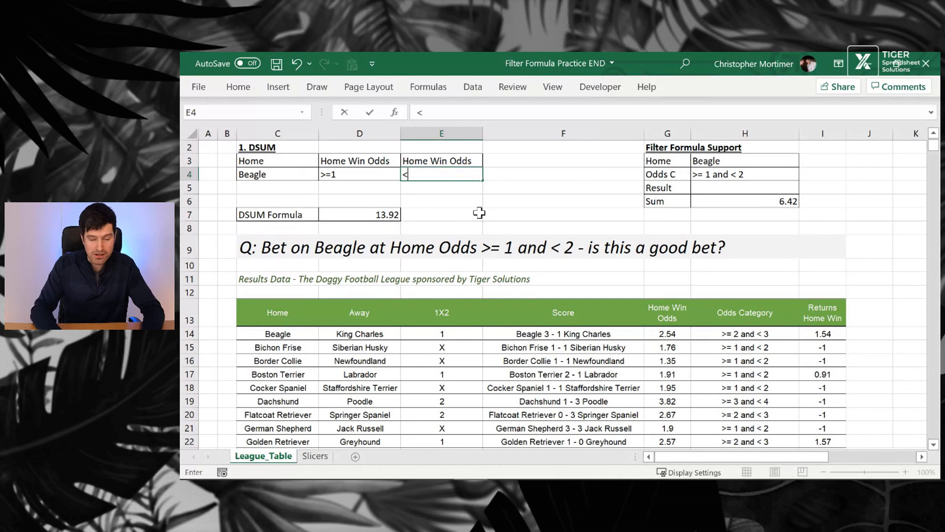
{"action": "type", "text": "2"}
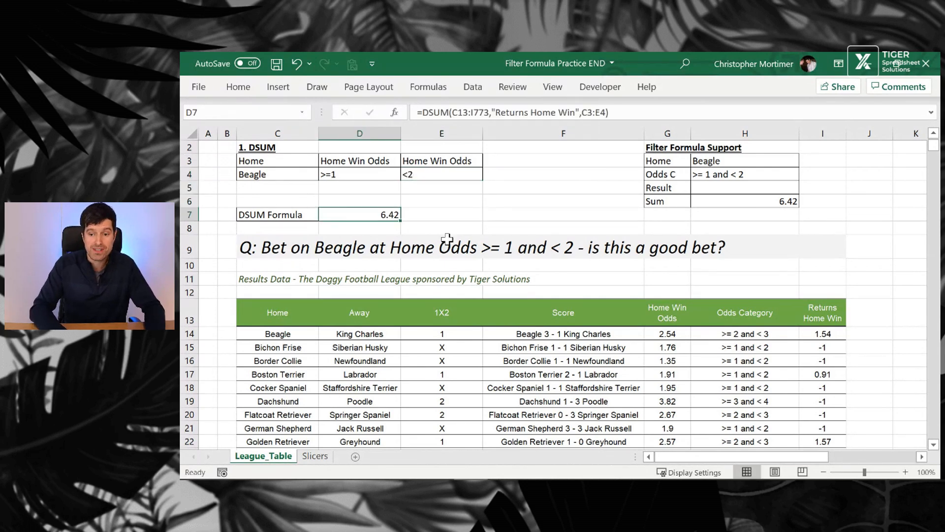
{"action": "left_click", "coordinate": [314, 455]}
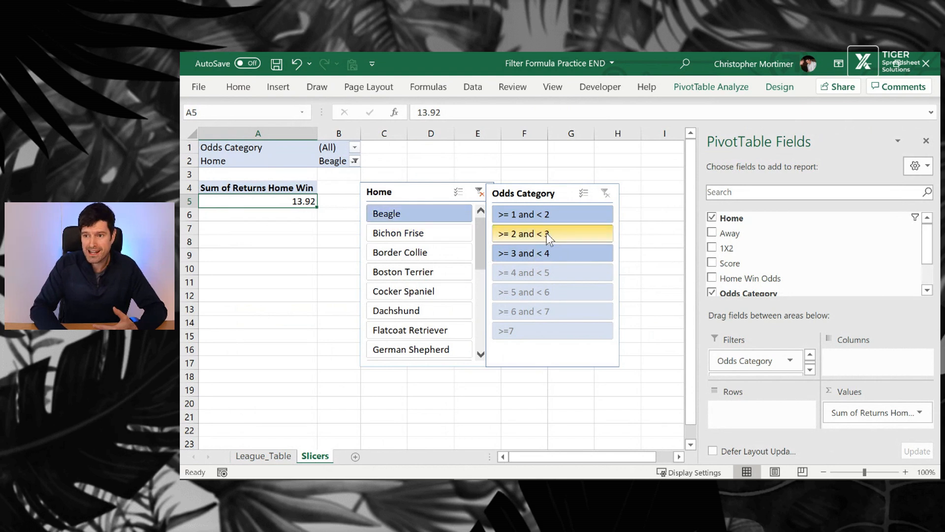
- Select '>= 1 and < 2' in the Odds Category slicer so the Beagle total reads 6.42, then return to League_Table
{"action": "left_click", "coordinate": [545, 214]}
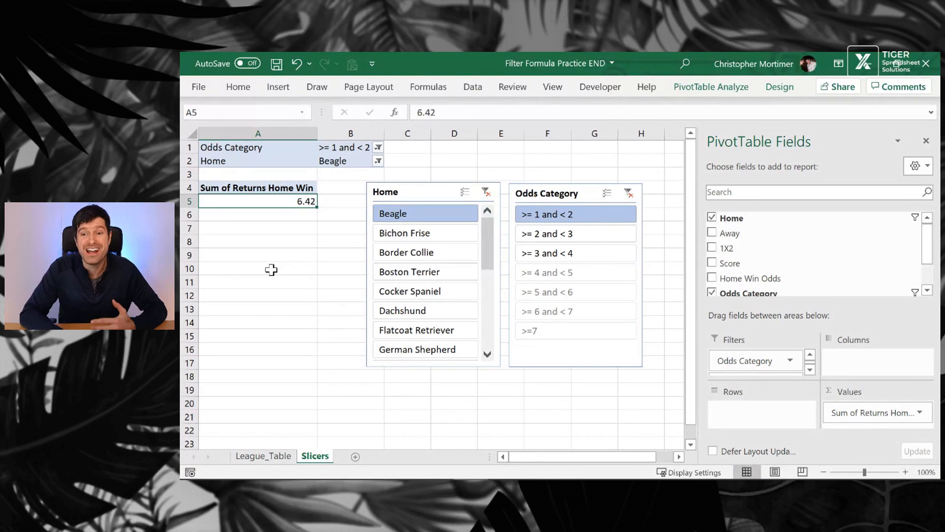
{"action": "mouse_move", "coordinate": [273, 461]}
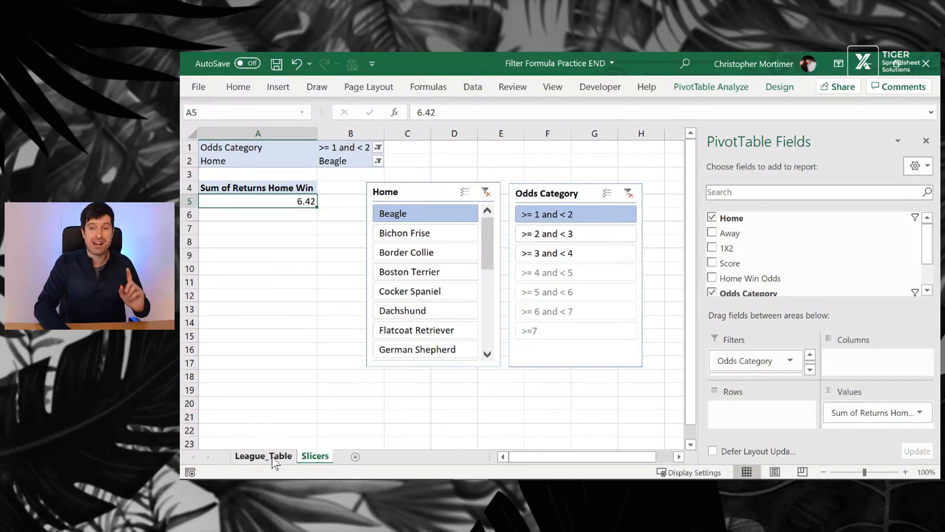
{"action": "left_click", "coordinate": [263, 454]}
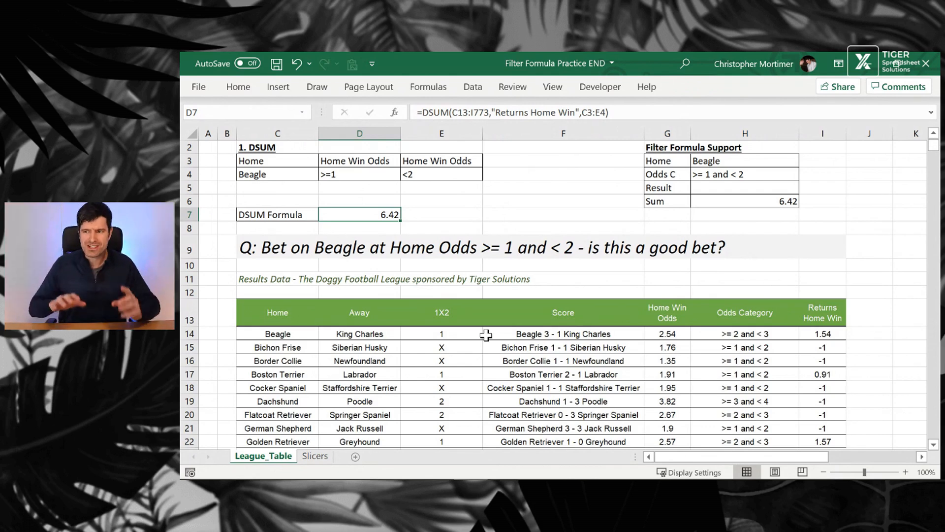
{"action": "scroll", "scroll_direction": "right", "scroll_amount": 3}
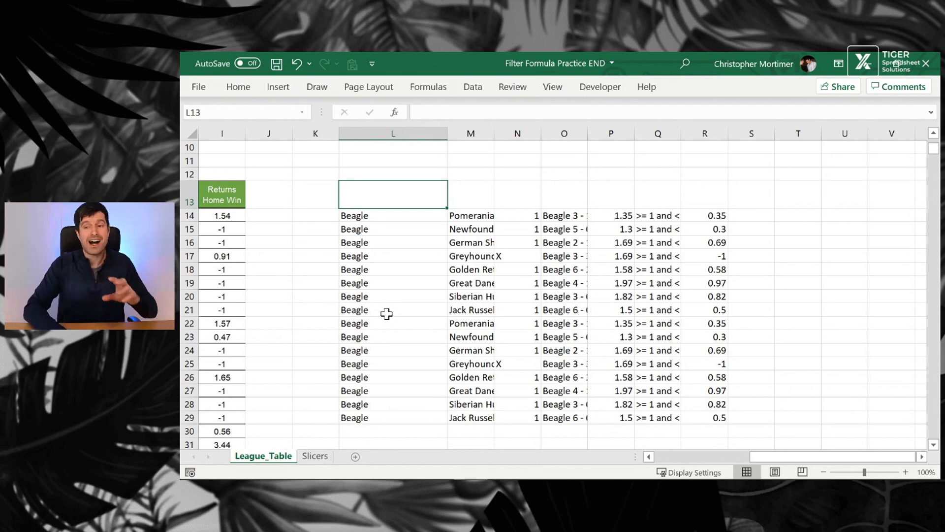
{"action": "left_click", "coordinate": [393, 309]}
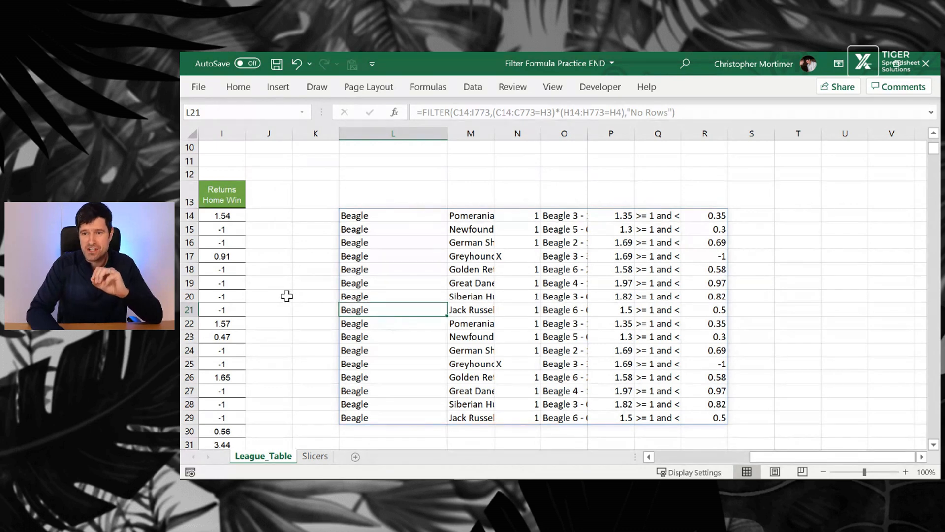